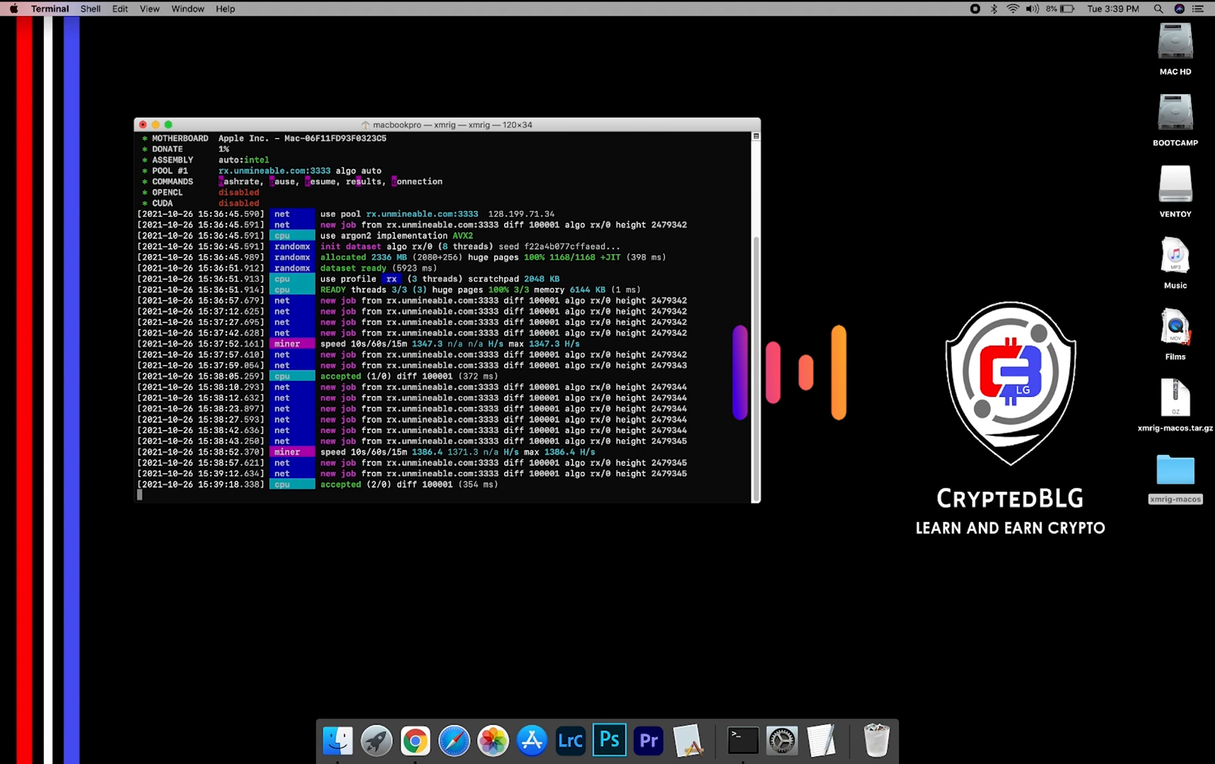
Check the Mac's hardware and macOS version via About This Mac
{"action": "scroll", "scroll_direction": "down", "scroll_amount": 3}
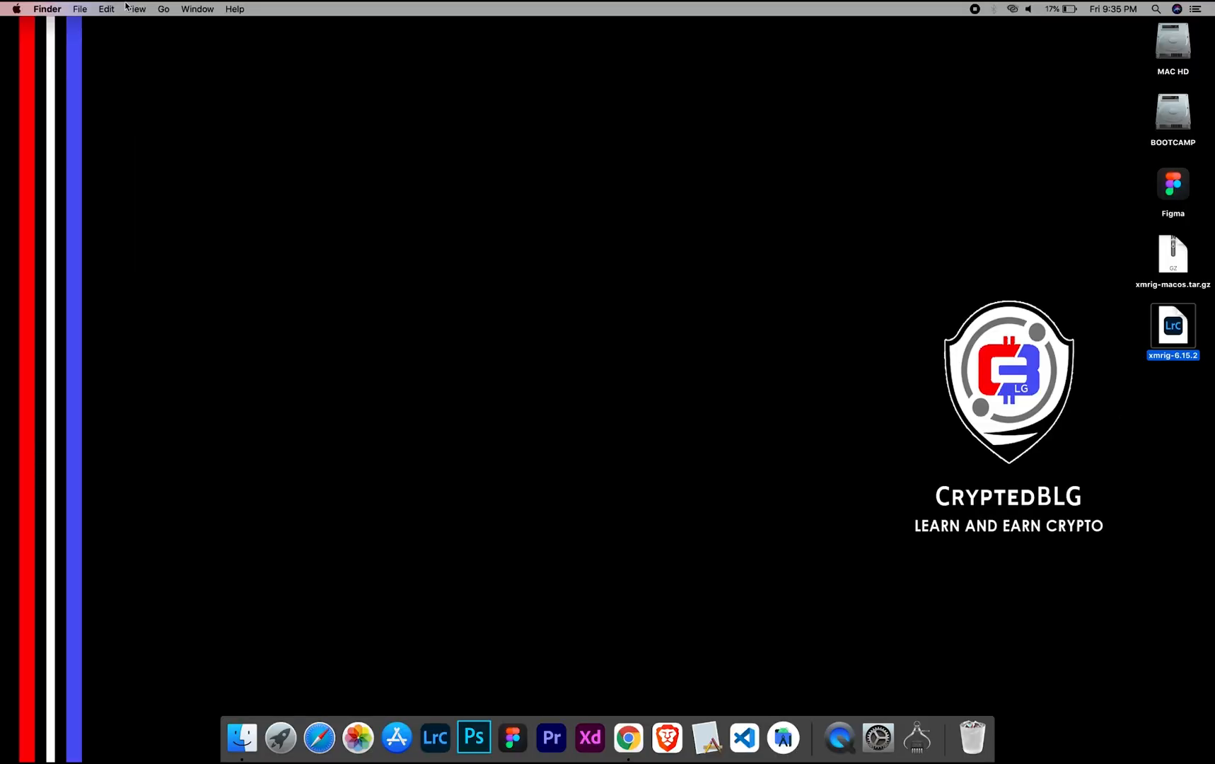
{"action": "left_click", "coordinate": [15, 8]}
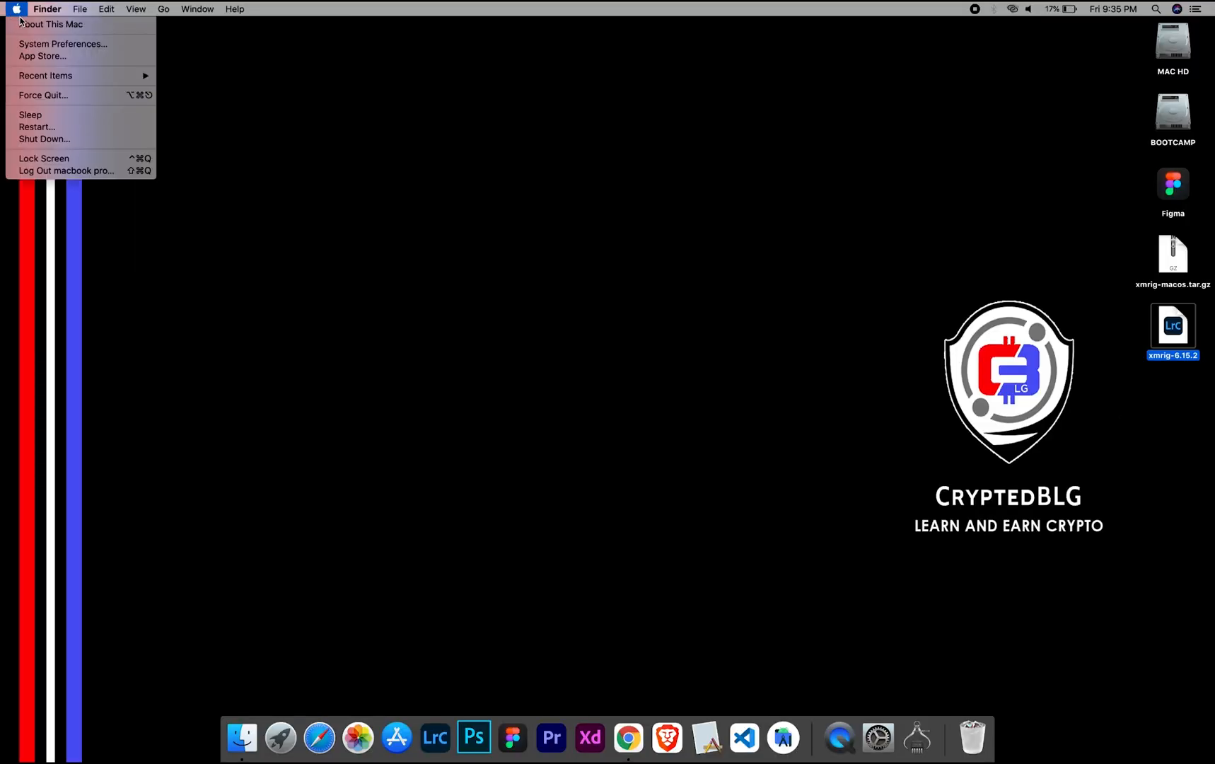
{"action": "left_click", "coordinate": [39, 22]}
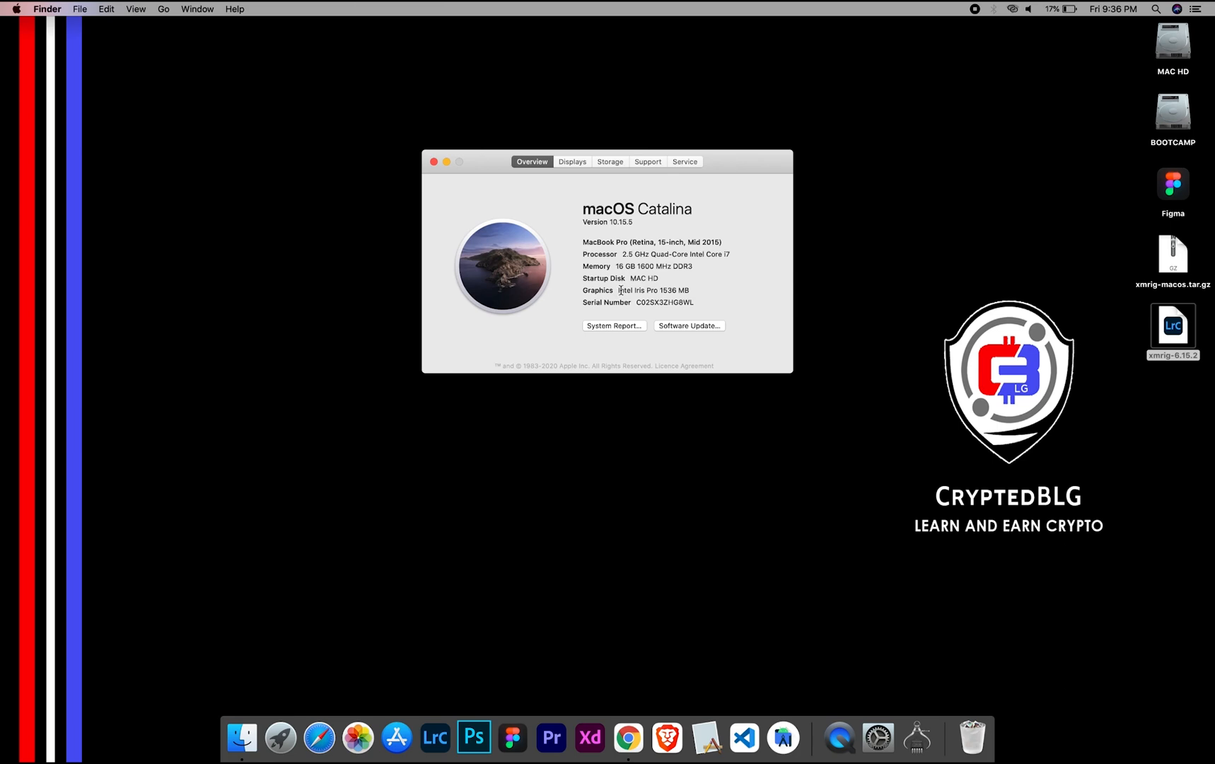
{"action": "mouse_move", "coordinate": [686, 289]}
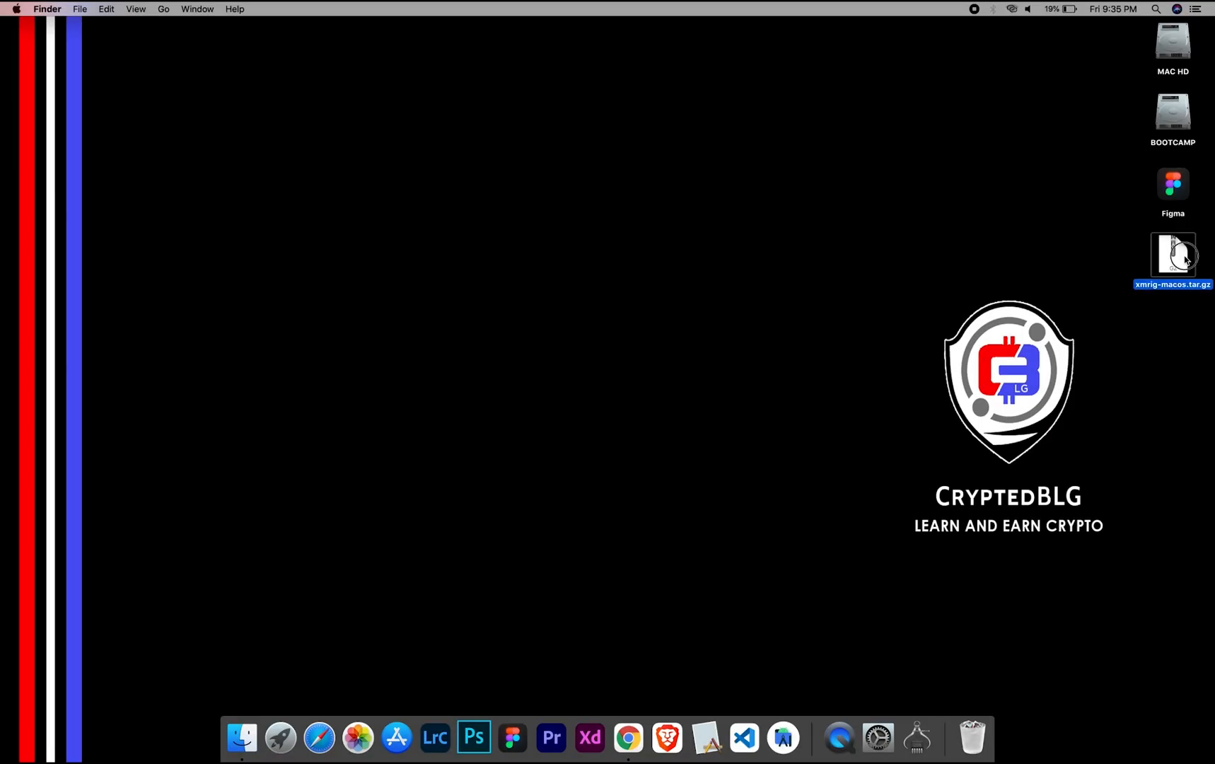
Extract xmrig-macos.tar.gz and open the folder's config.json in TextEdit
{"action": "double_click", "coordinate": [1175, 259]}
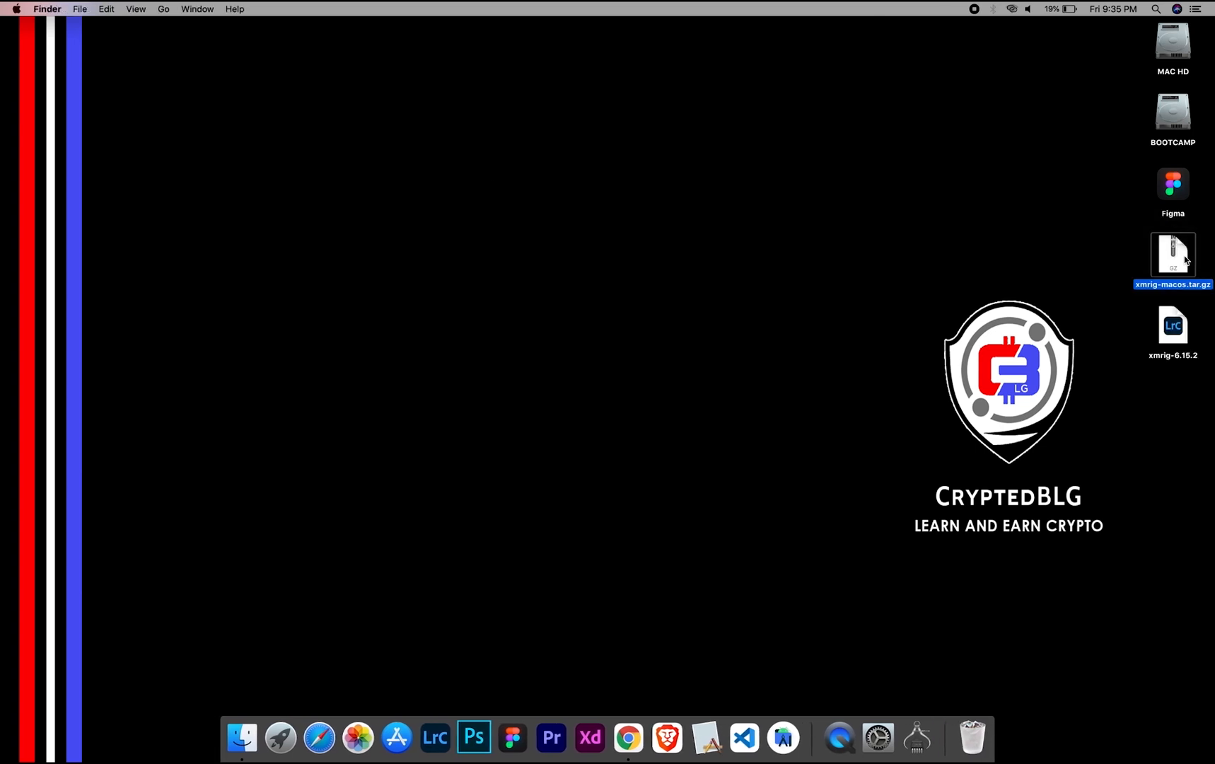
{"action": "left_click", "coordinate": [1173, 325]}
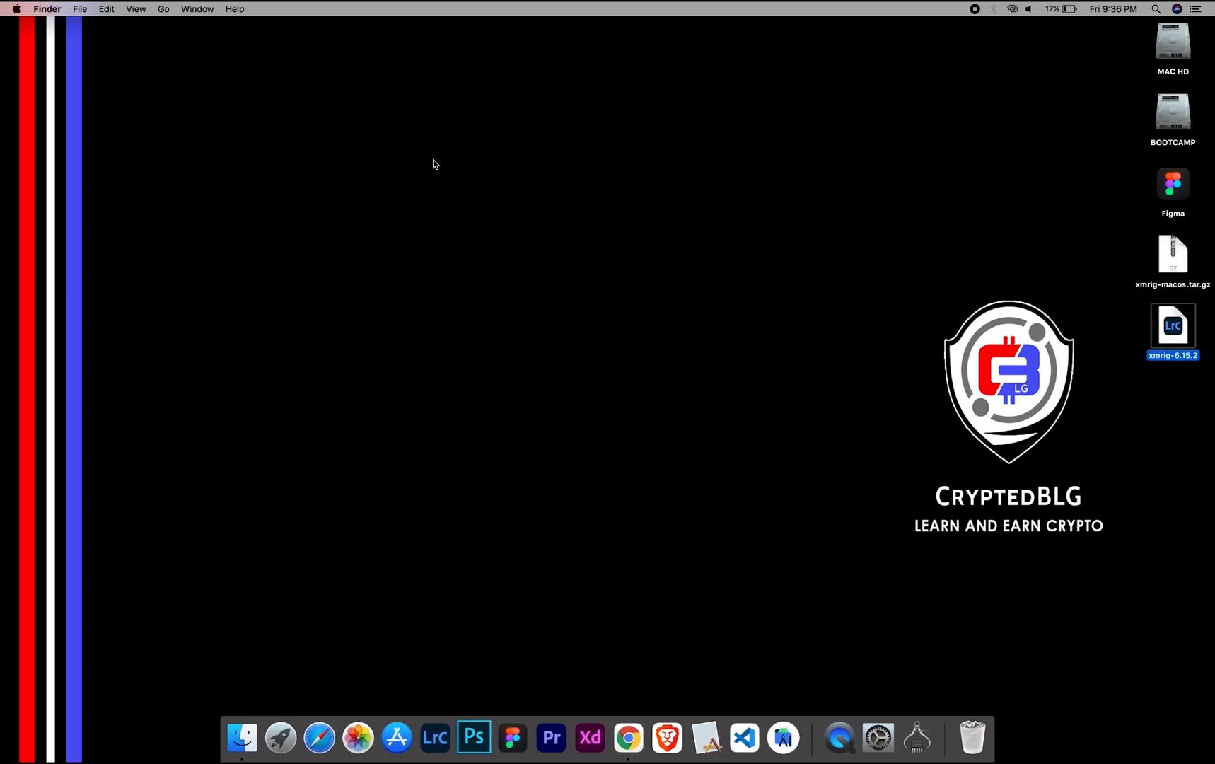
{"action": "mouse_move", "coordinate": [1169, 344]}
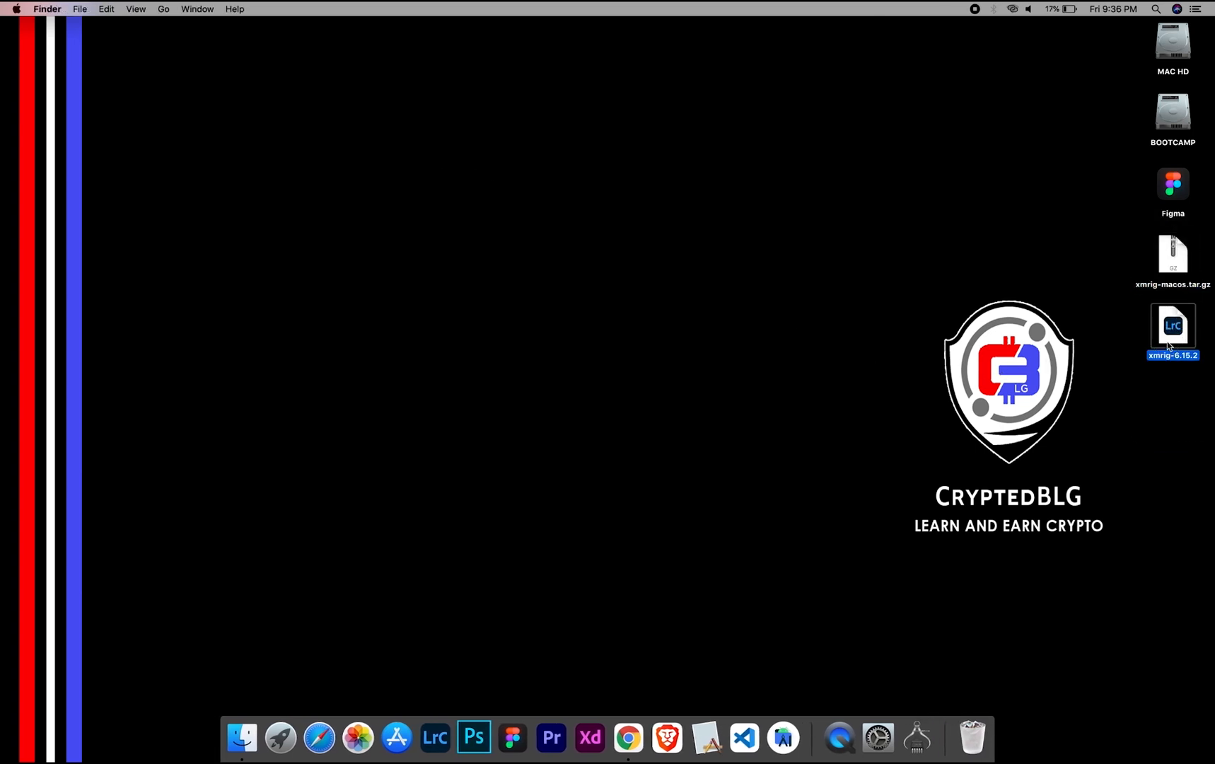
{"action": "right_click", "coordinate": [440, 177]}
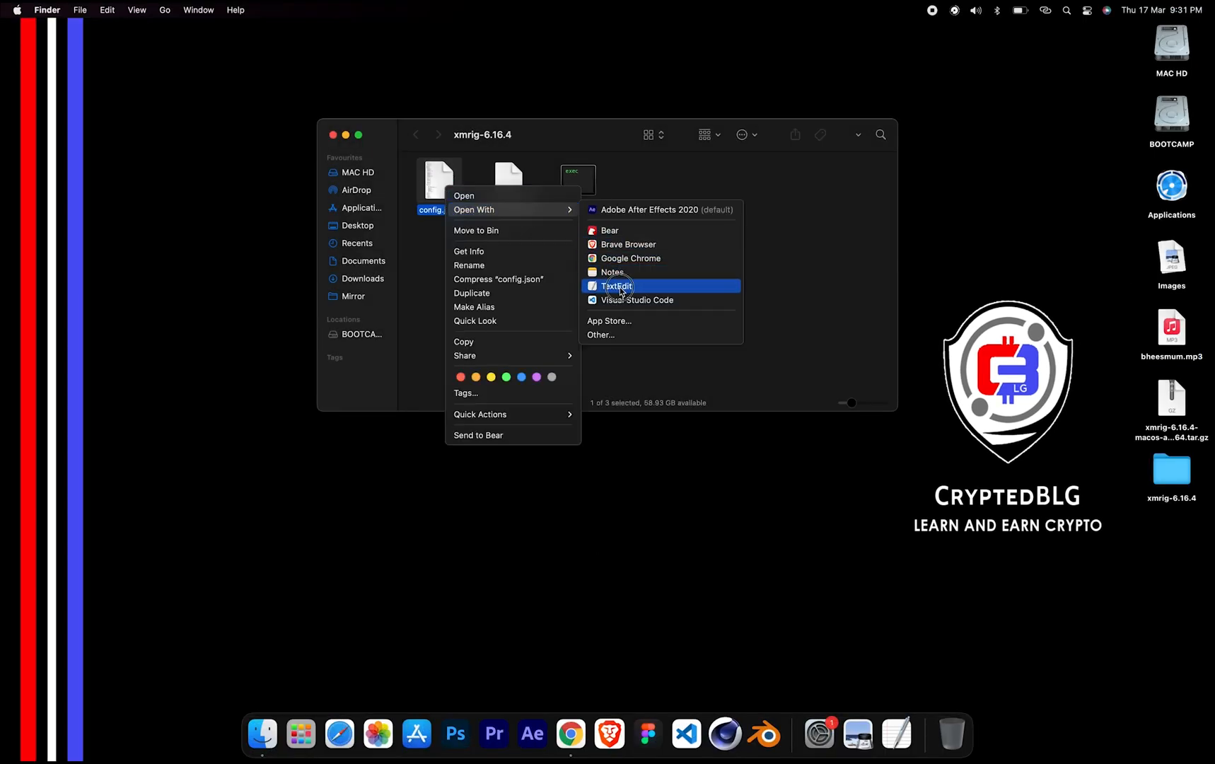
{"action": "left_click", "coordinate": [617, 285]}
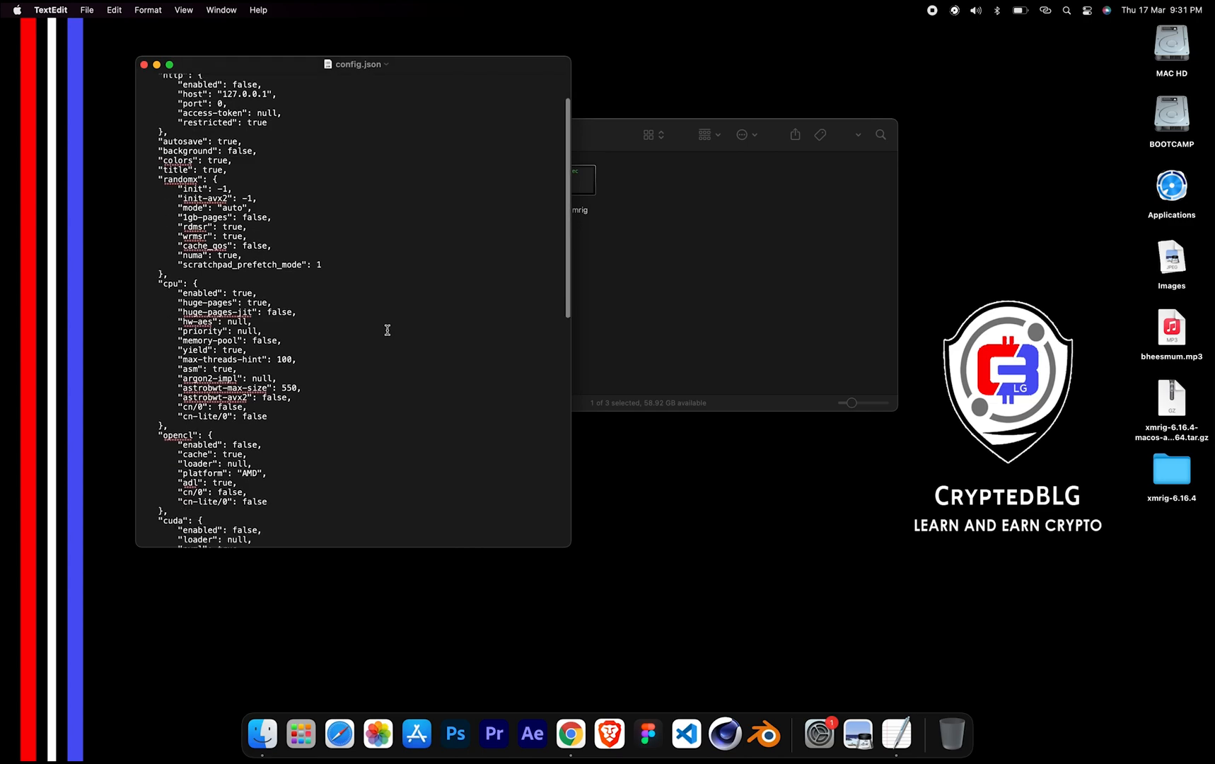
{"action": "scroll", "scroll_direction": "down", "scroll_amount": 3}
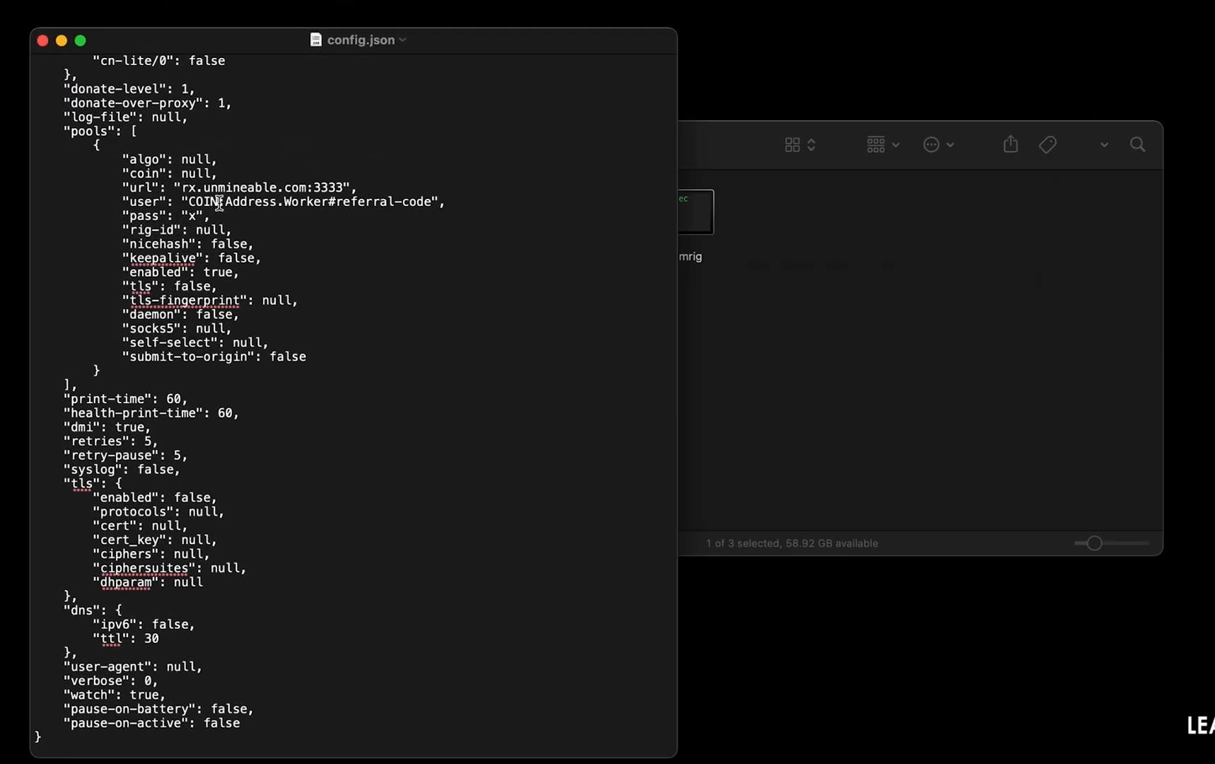
{"action": "mouse_move", "coordinate": [277, 210]}
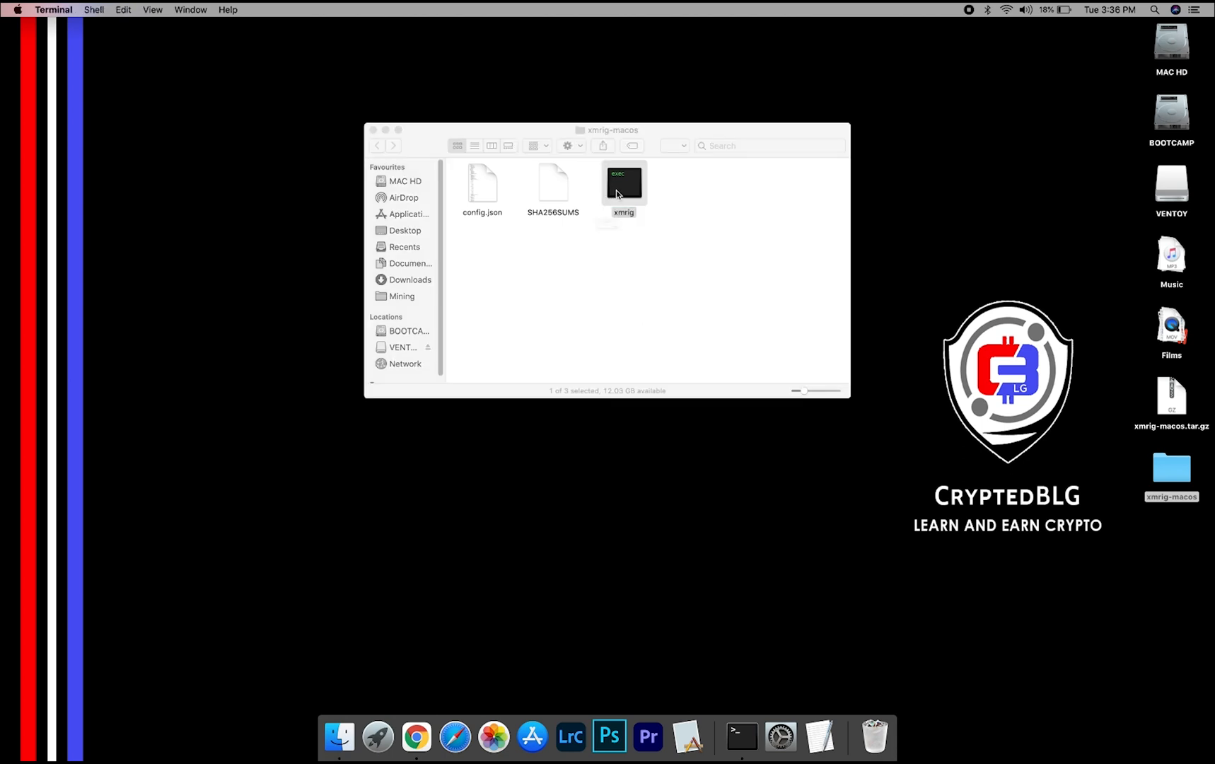
{"action": "double_click", "coordinate": [623, 183]}
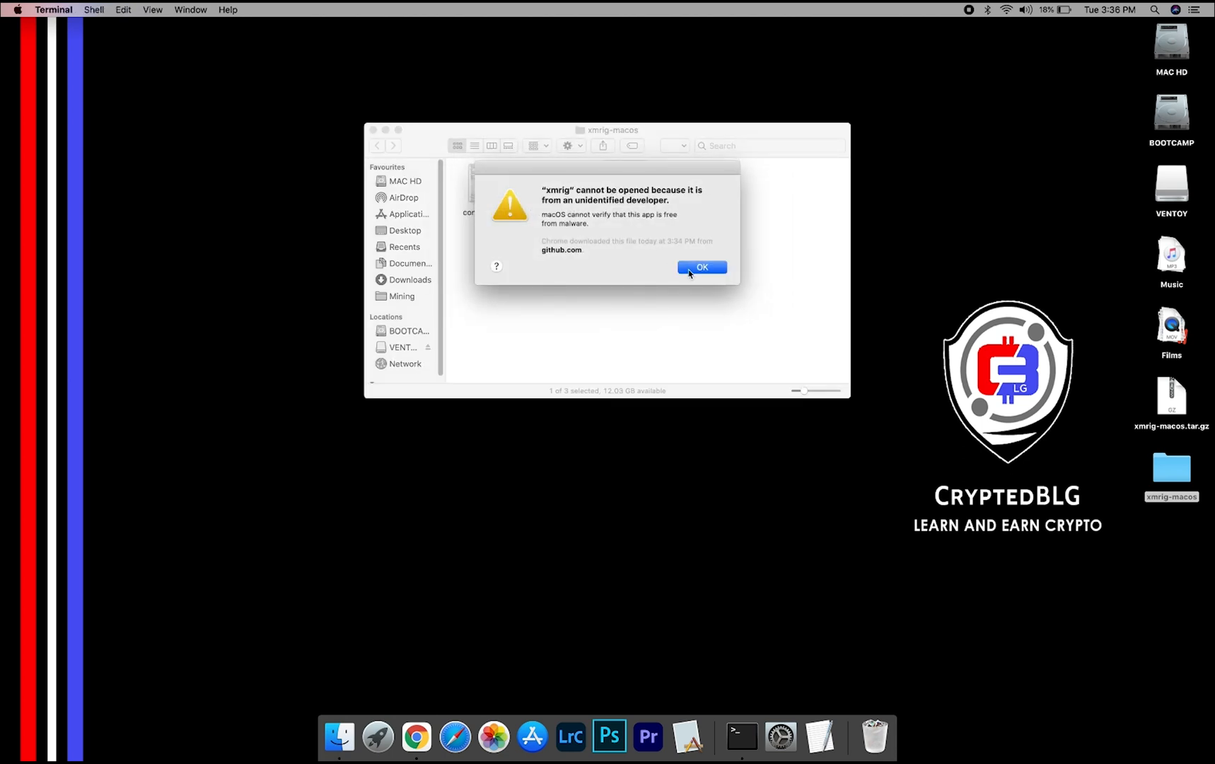
{"action": "left_click", "coordinate": [703, 266]}
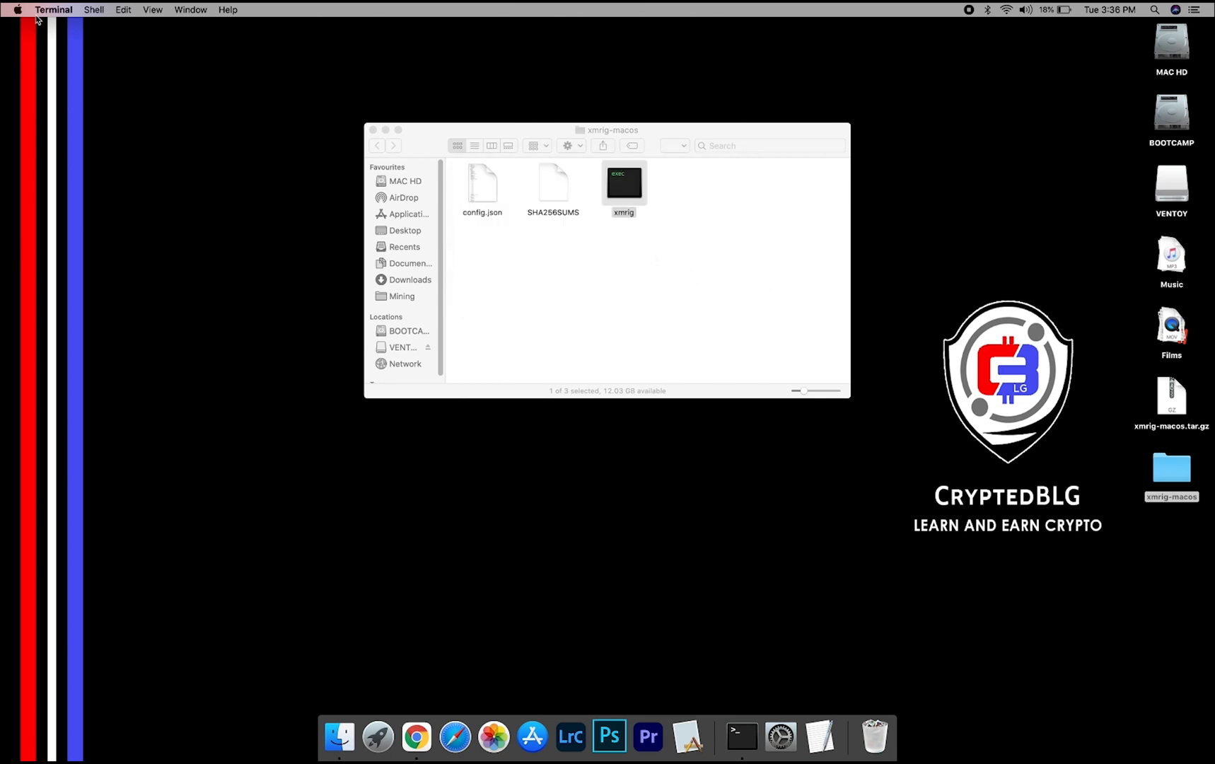
Allow the blocked xmrig program to open anyway from Security & Privacy
{"action": "left_click", "coordinate": [18, 11]}
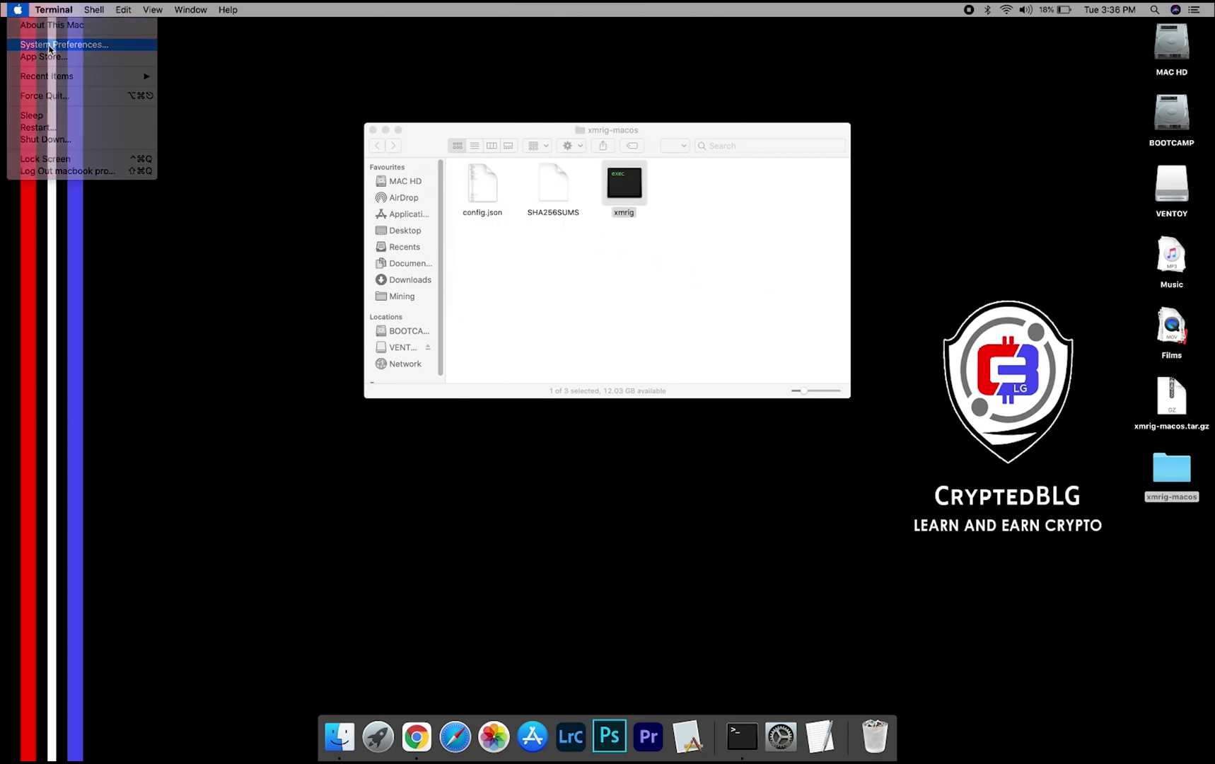
{"action": "left_click", "coordinate": [58, 44]}
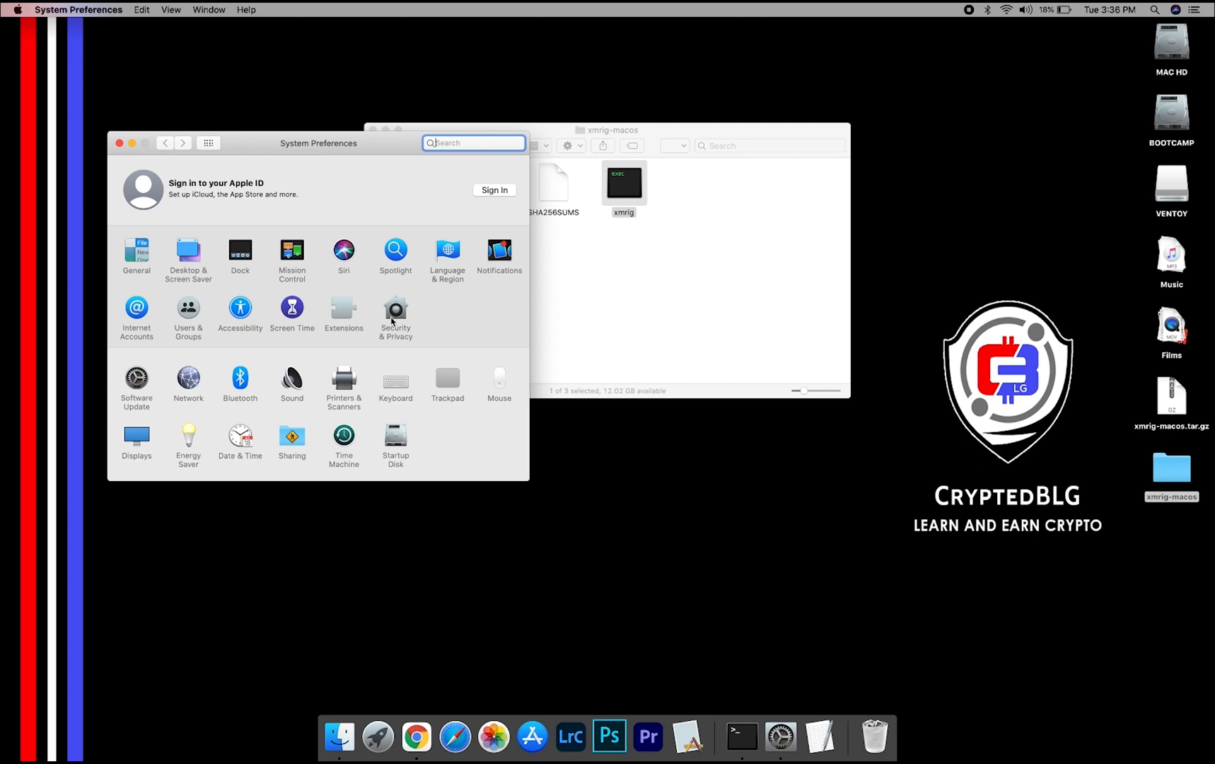
{"action": "left_click", "coordinate": [396, 308]}
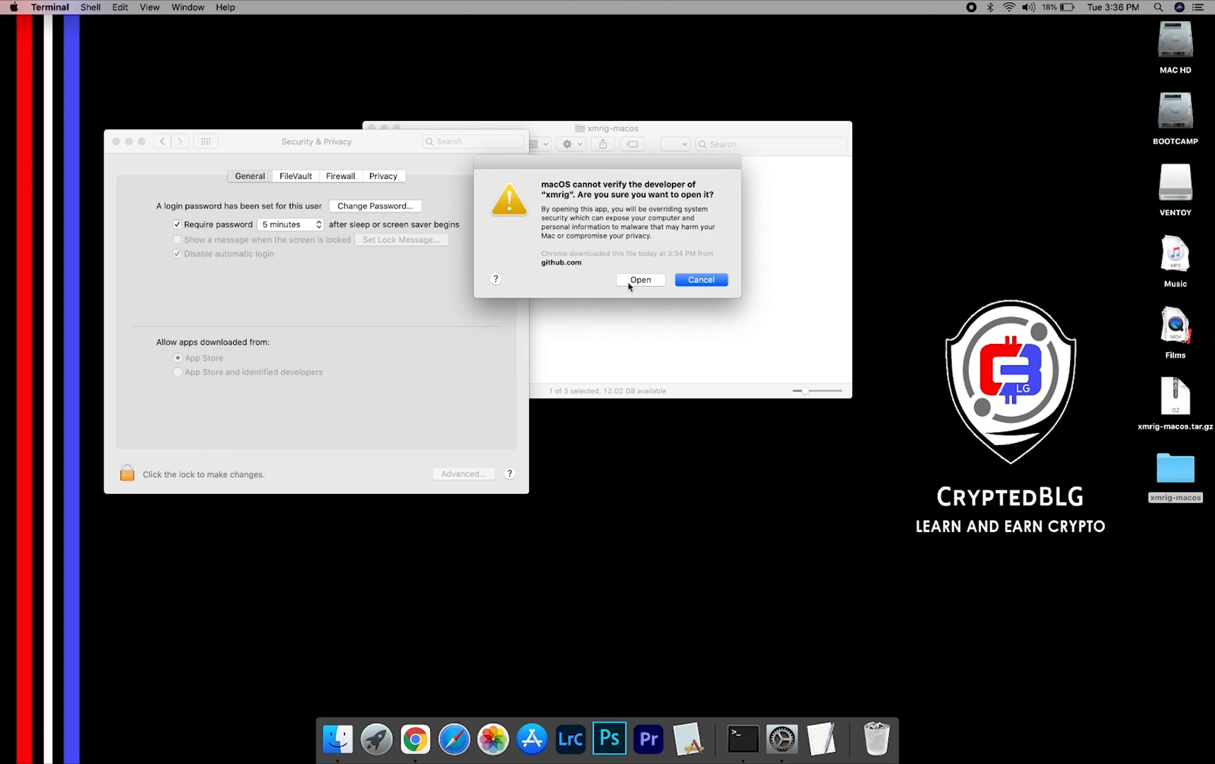
{"action": "left_click", "coordinate": [639, 279]}
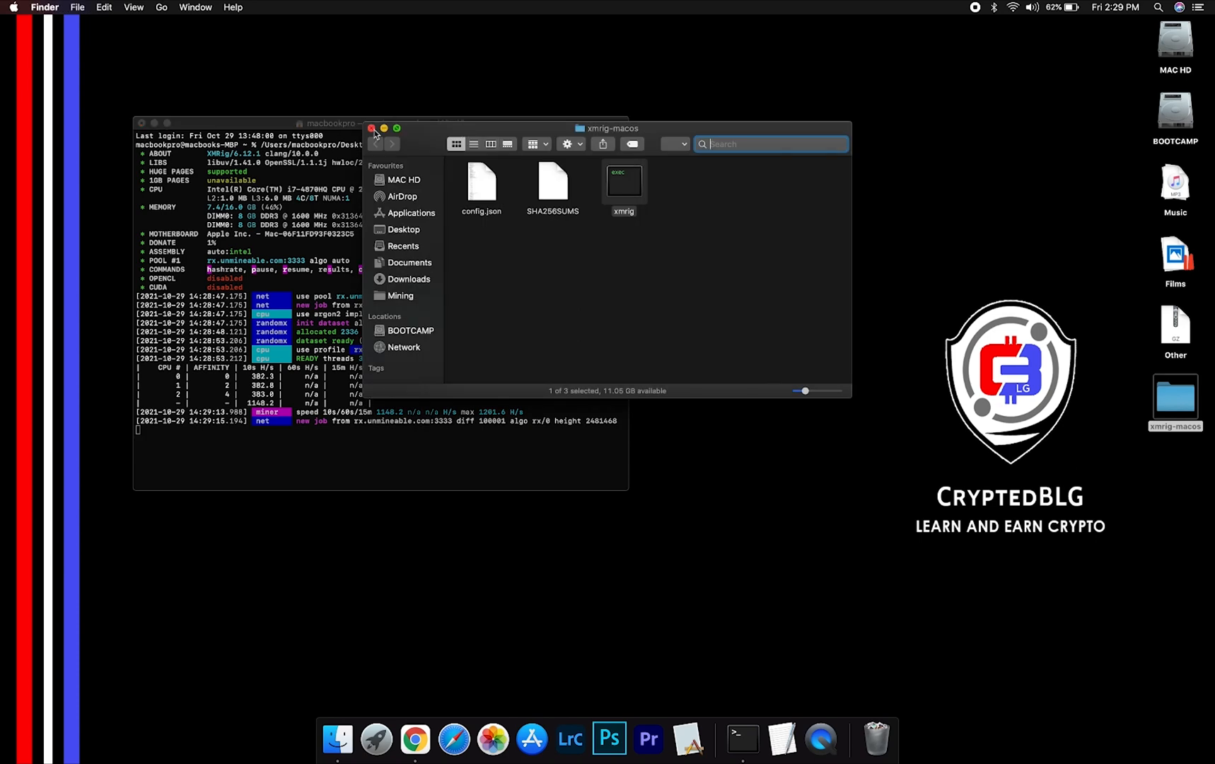
Close the xmrig-macos folder window, leaving XMRig mining in Terminal
{"action": "left_click", "coordinate": [372, 127]}
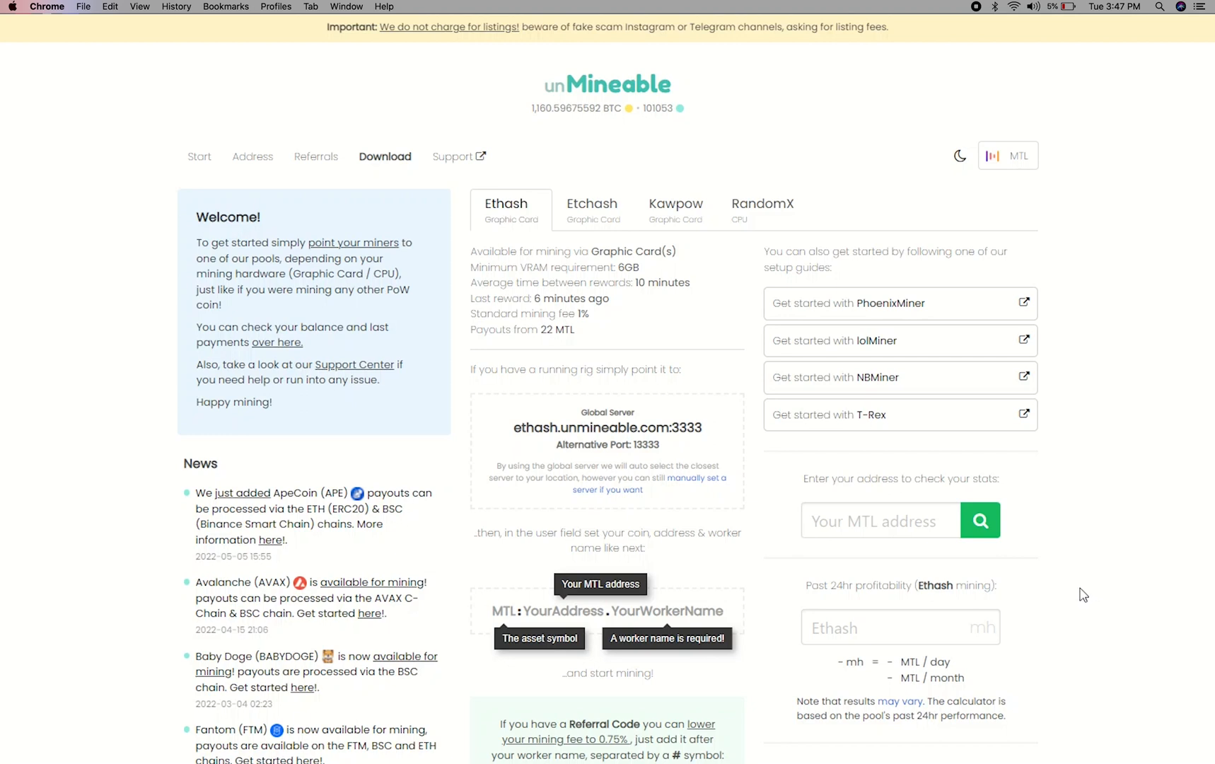
{"action": "left_click", "coordinate": [880, 520]}
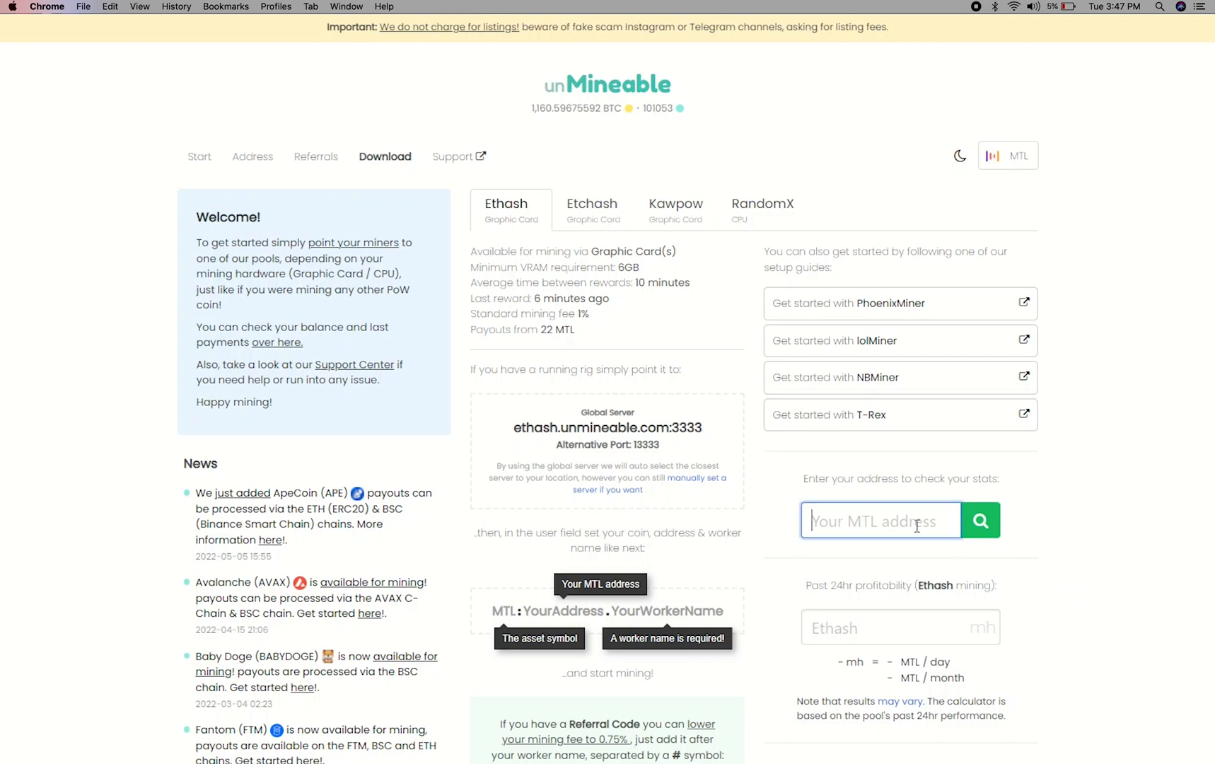
{"action": "type", "text": "9c1214db7b97a5d7"}
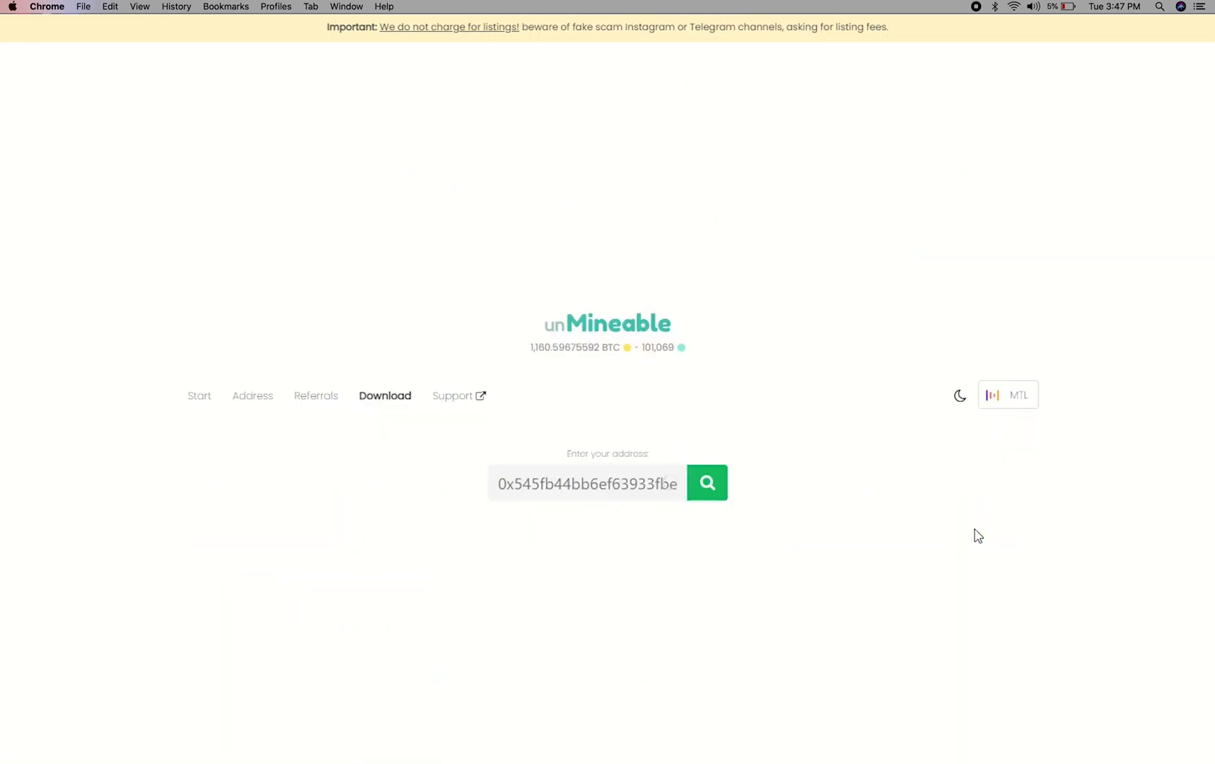
{"action": "left_click", "coordinate": [706, 482]}
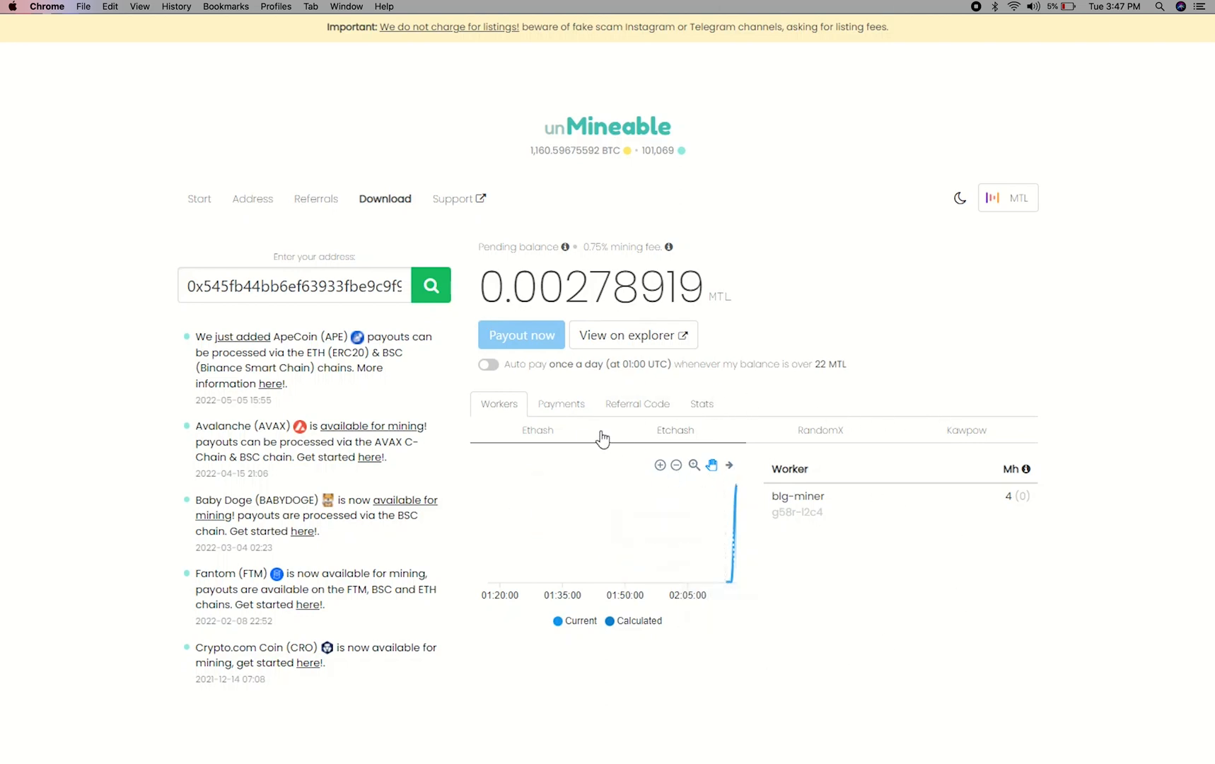
Show the balance breakdown and enable daily auto pay above 22 MTL
{"action": "left_click", "coordinate": [637, 403]}
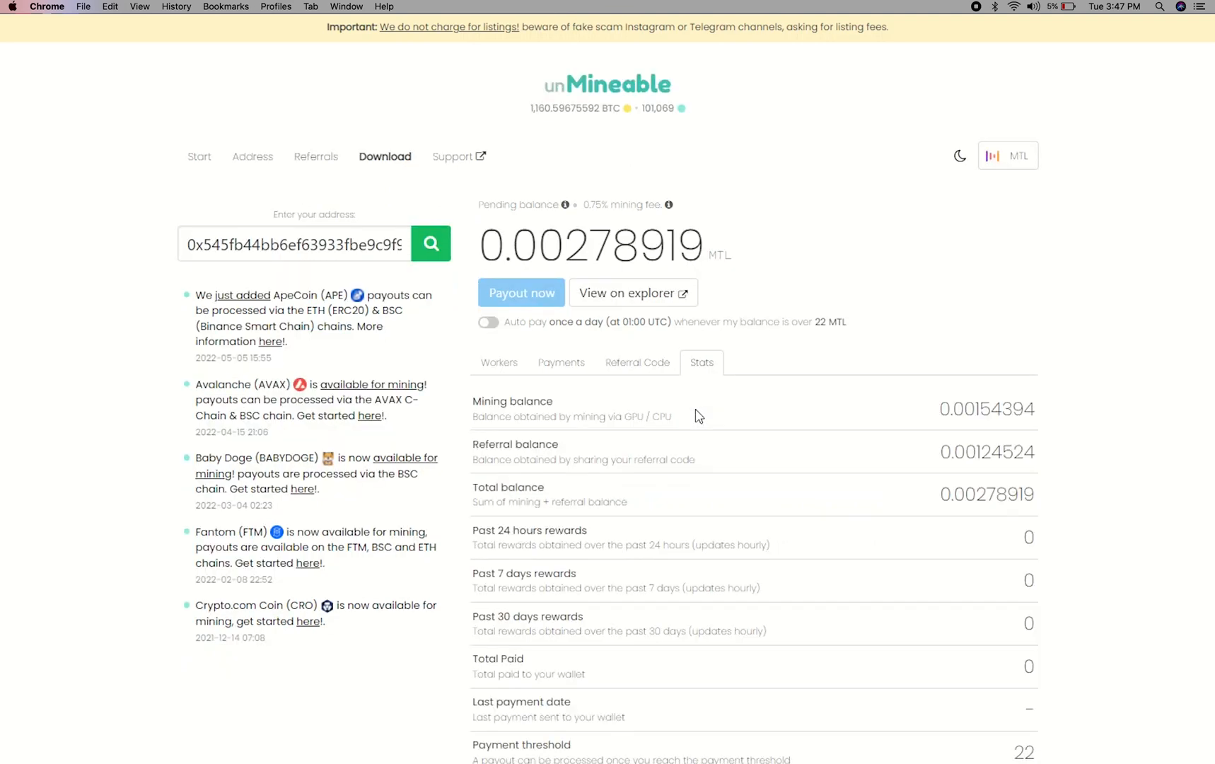
{"action": "left_click", "coordinate": [489, 322]}
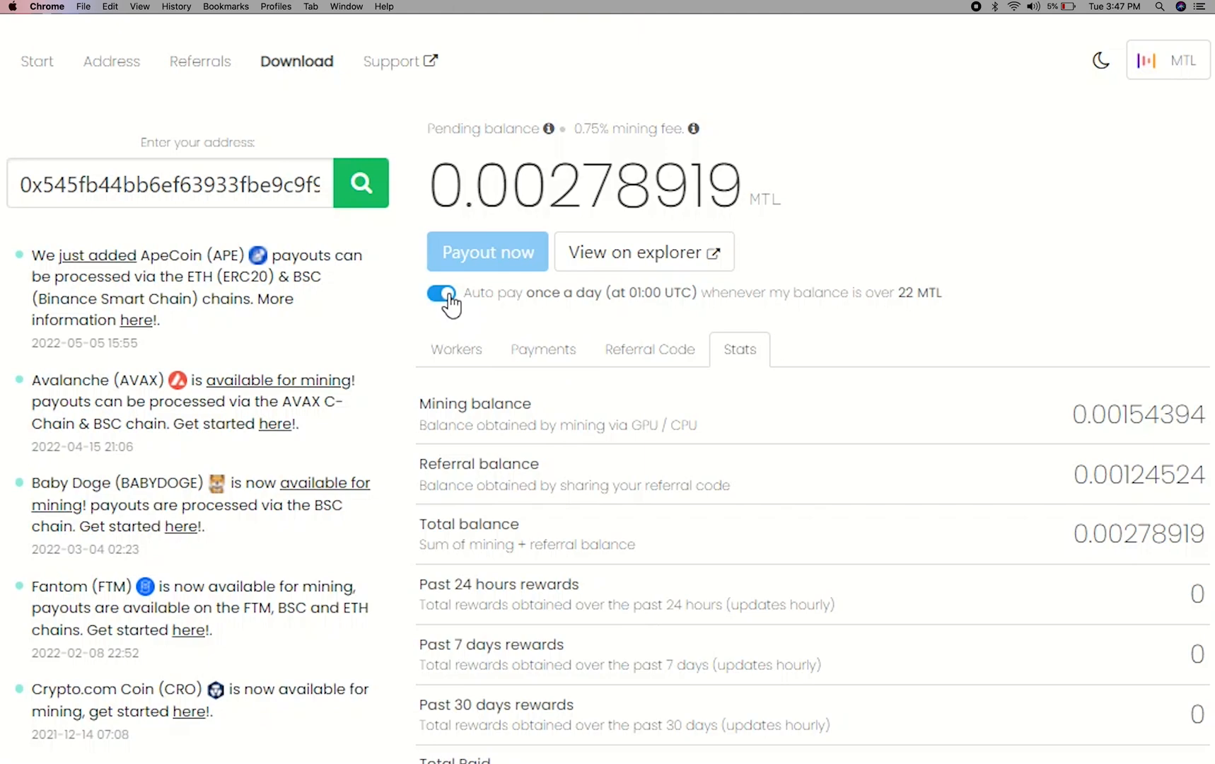